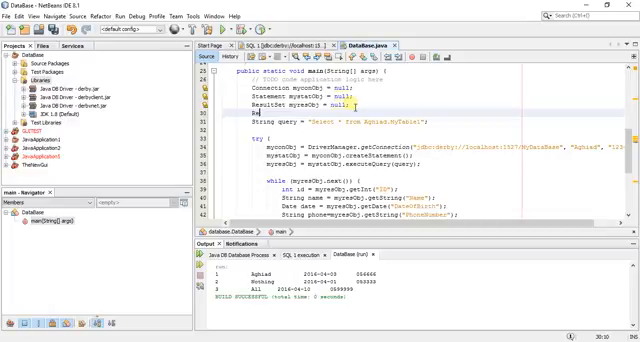
{"action": "type", "text": "ResultSetMetaData"}
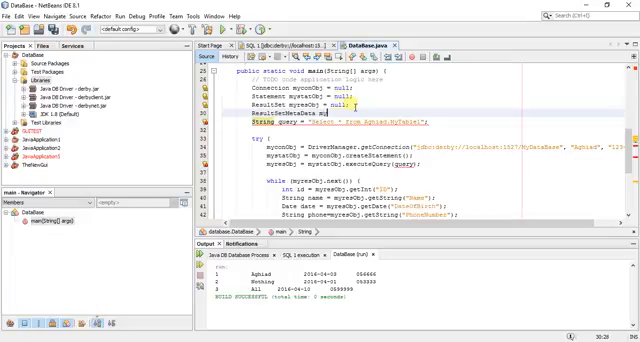
{"action": "type", "text": "mymeta = null;"}
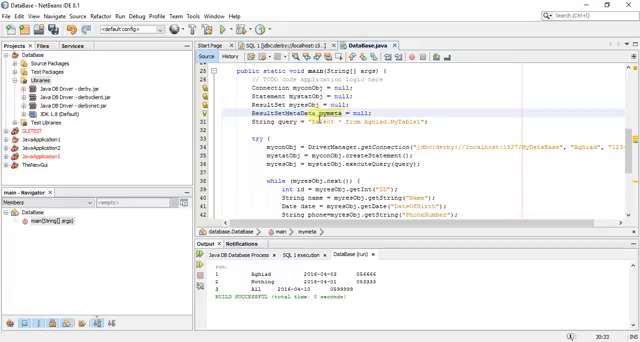
{"action": "scroll", "scroll_direction": "down", "scroll_amount": 3}
{"action": "type", "text": "mymeta = myresObj"}
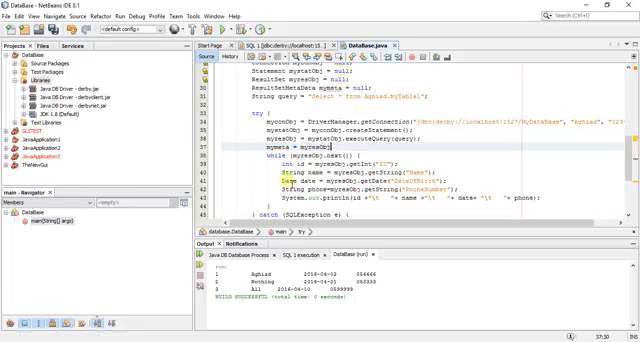
{"action": "type", "text": ".getMetaData();"}
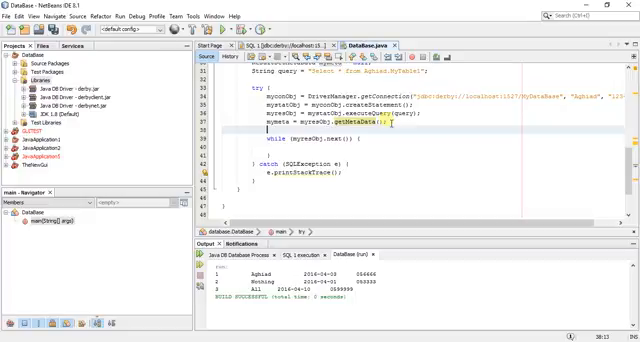
{"action": "type", "text": "int ="}
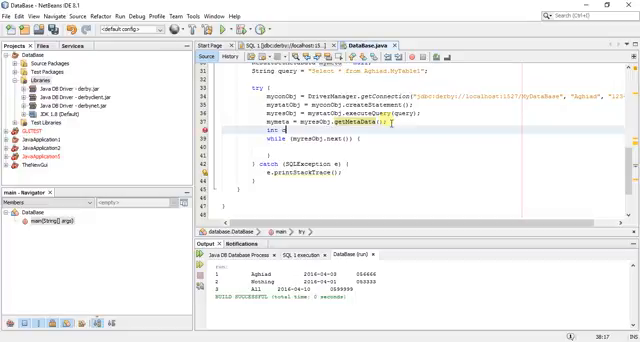
{"action": "type", "text": "coloumnNo= mymeta.getColumnCount();"}
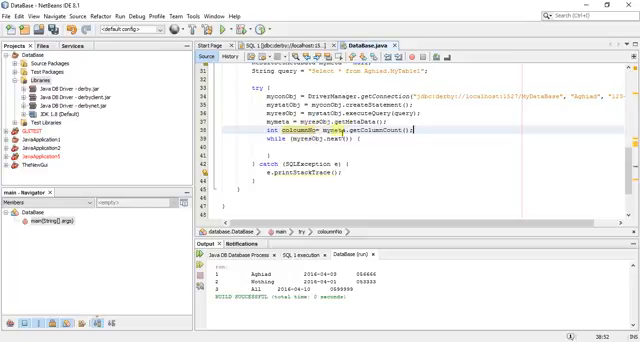
{"action": "type", "text": "Sys"}
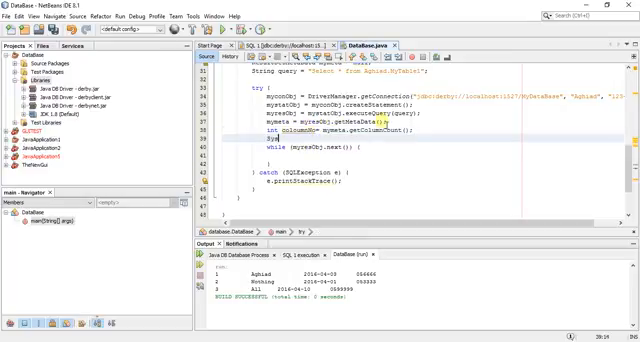
{"action": "type", "text": "Sys"}
{"action": "type", "text": "for(int i = 1 ;i<="}
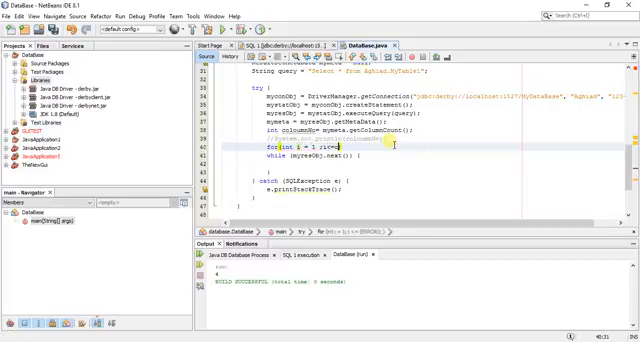
{"action": "type", "text": "columnNo;i++){"}
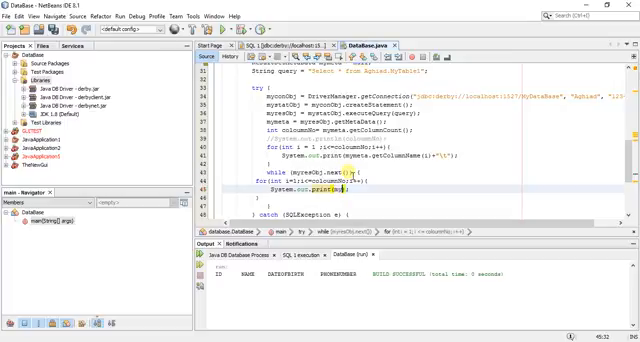
{"action": "type", "text": "myreObj.getObject(i)+\"\\t"}
{"action": "type", "text": "System.out.println();"}
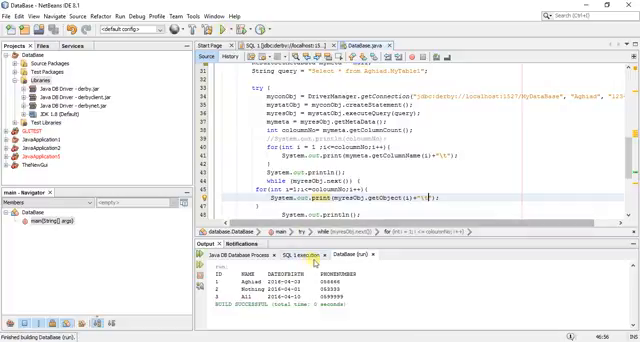
{"action": "scroll", "scroll_direction": "down", "scroll_amount": 3}
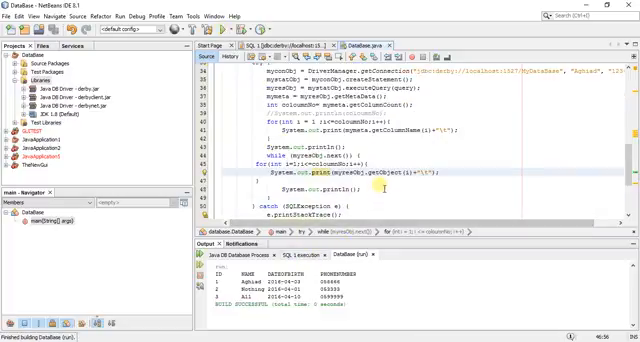